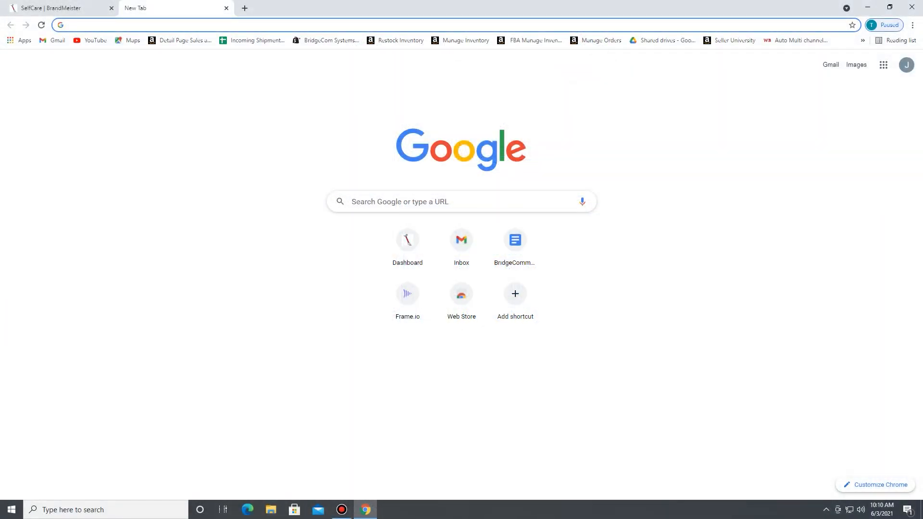
Step: Load the Pi-Star hotspot at 192.168.1.50 in a new Chrome tab
type("192.168.1.50")
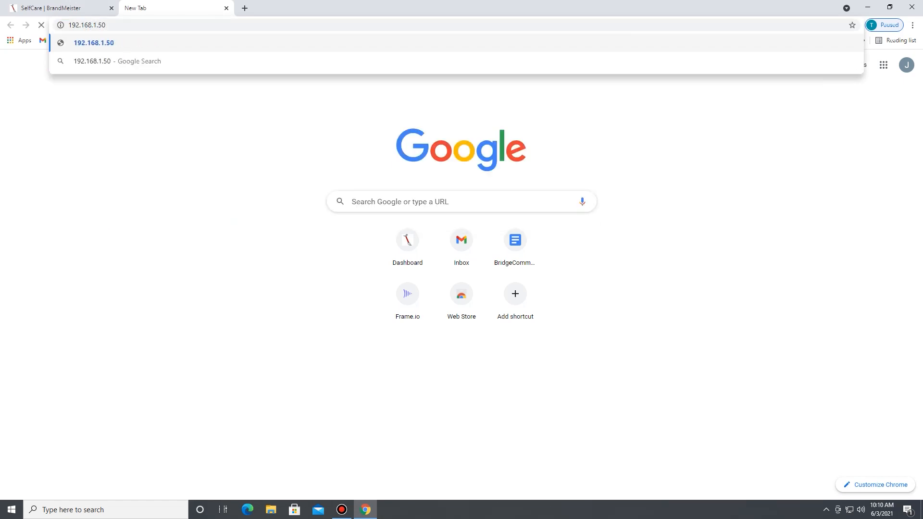
key("Enter")
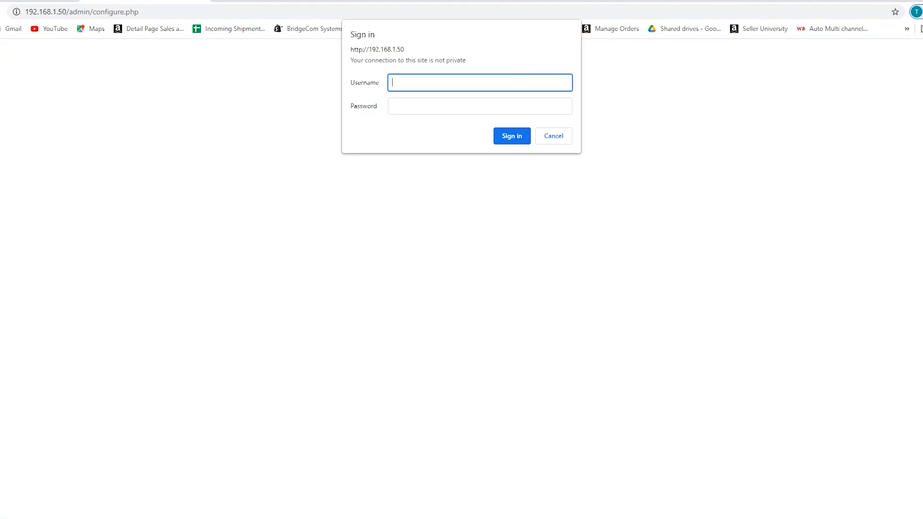
Step: Sign in as pi-star and run the Pi-Star software update until it reports Finished
type("pi-star")
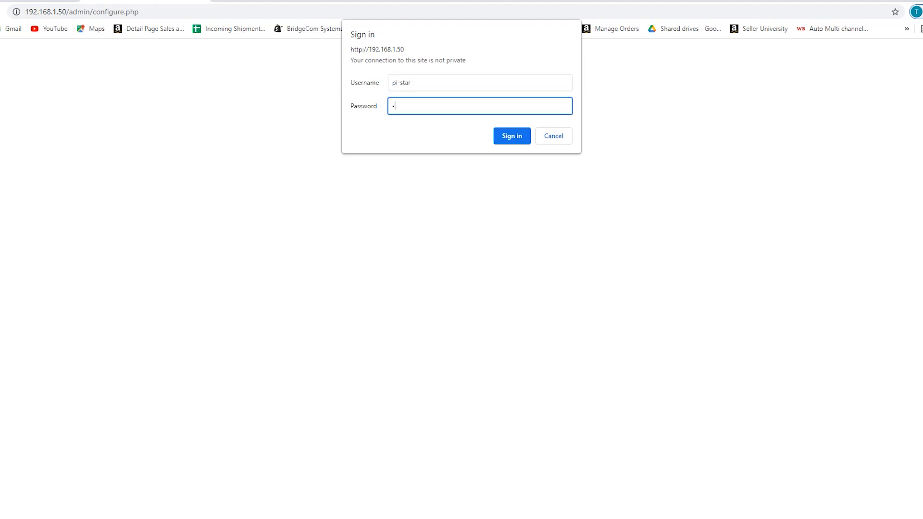
type("password")
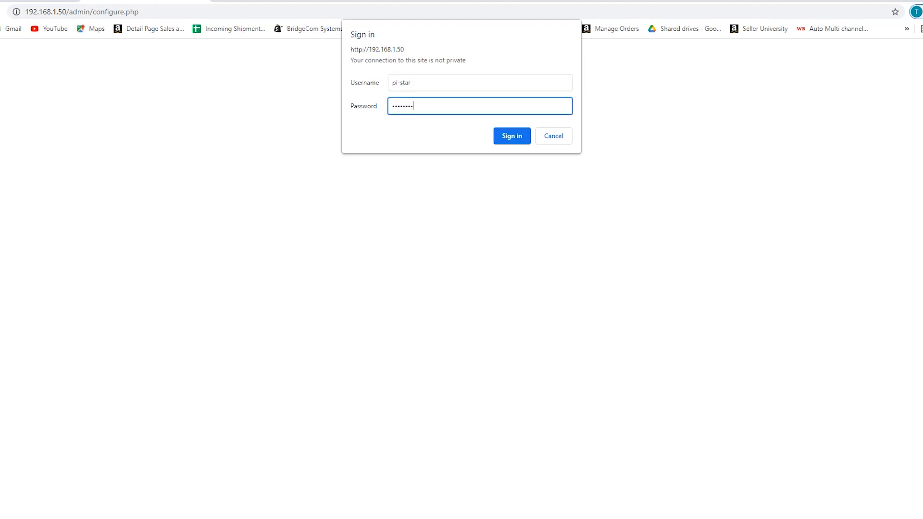
left_click(511, 136)
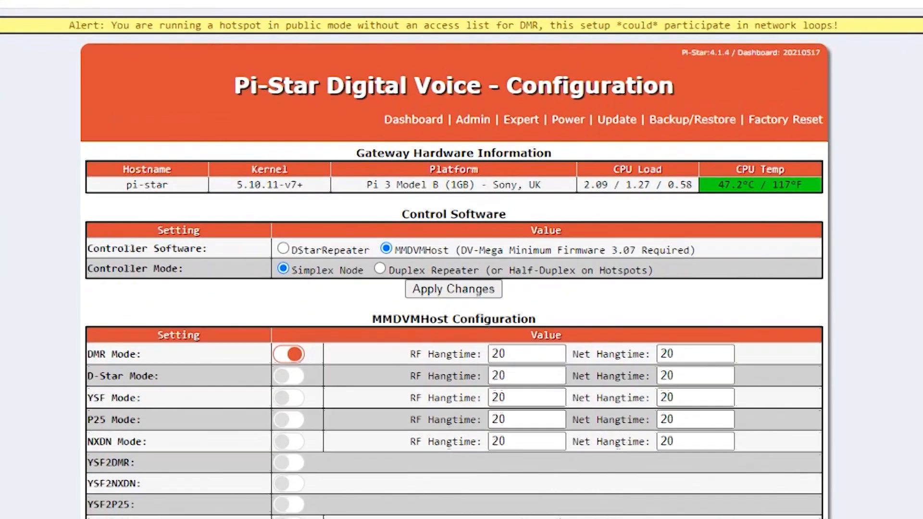
left_click(616, 120)
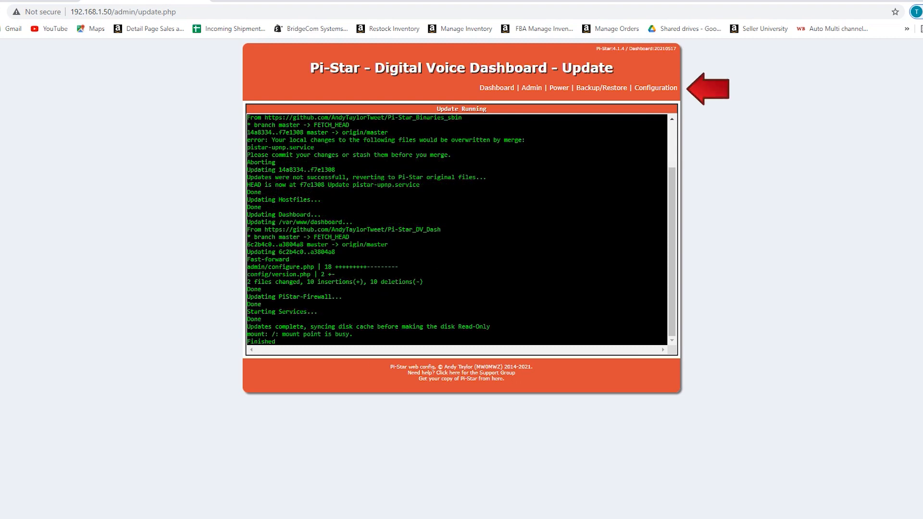
Step: Review the Node Callsign, CCS7/DMR ID and Radio Frequency in General Configuration
left_click(655, 88)
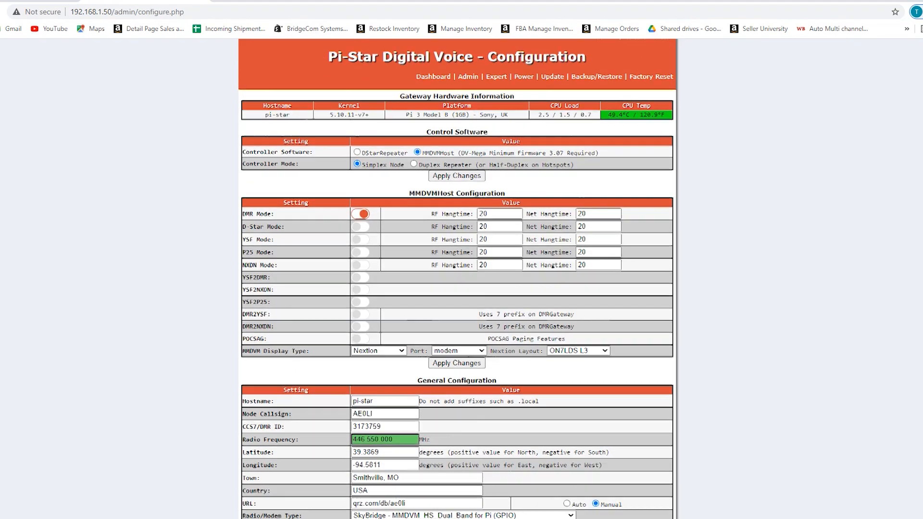
scroll("down", 3)
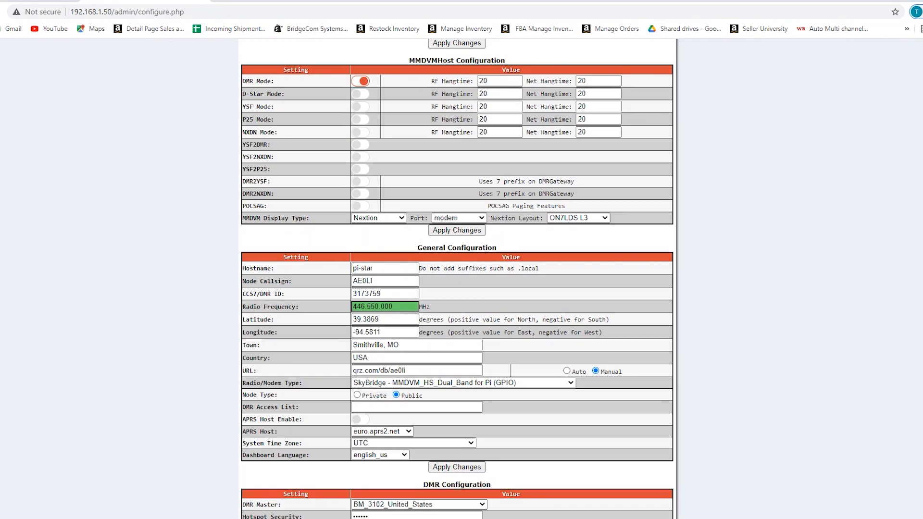
scroll("down", 3)
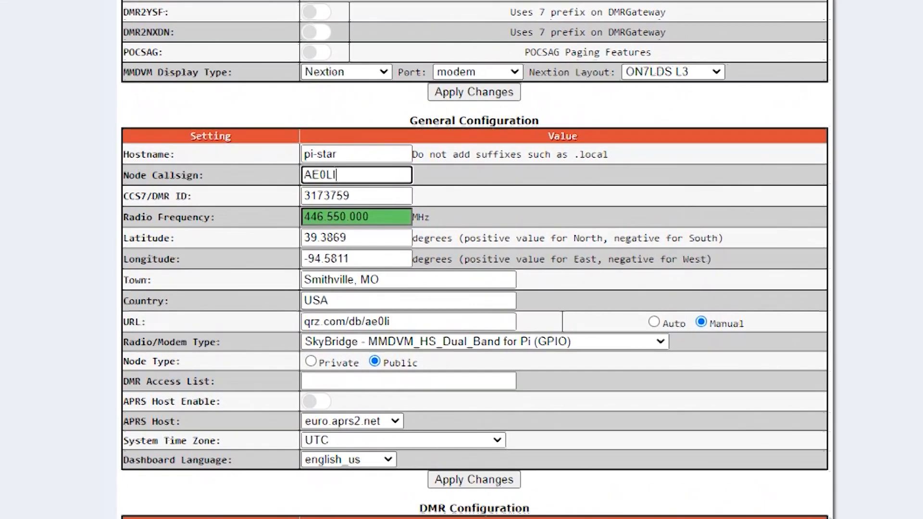
left_click(355, 194)
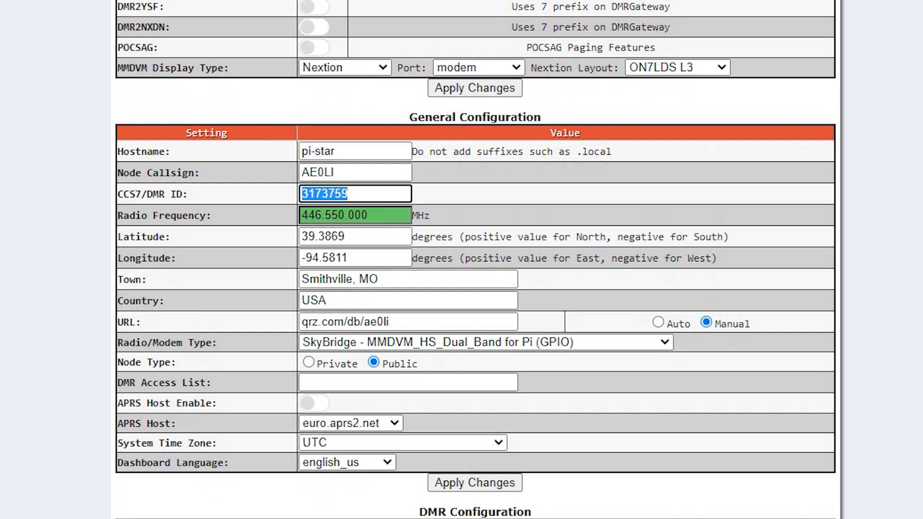
left_click(355, 194)
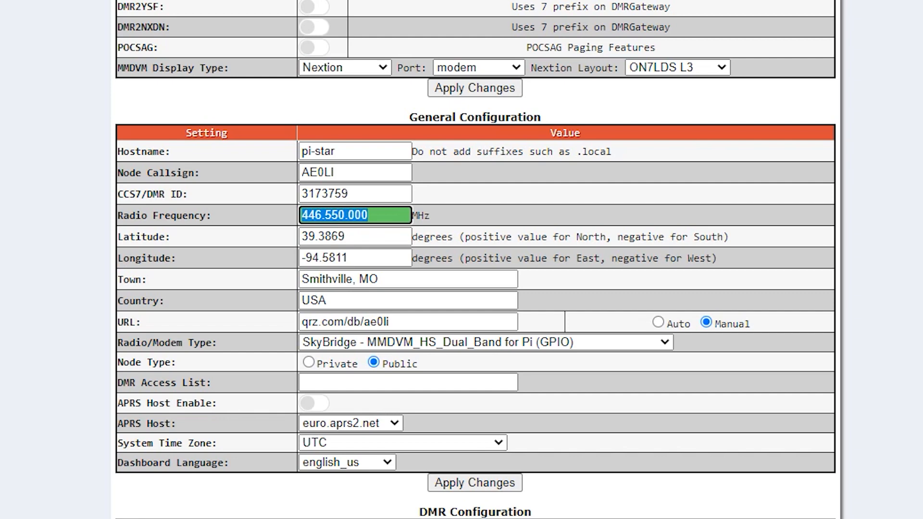
left_click(353, 215)
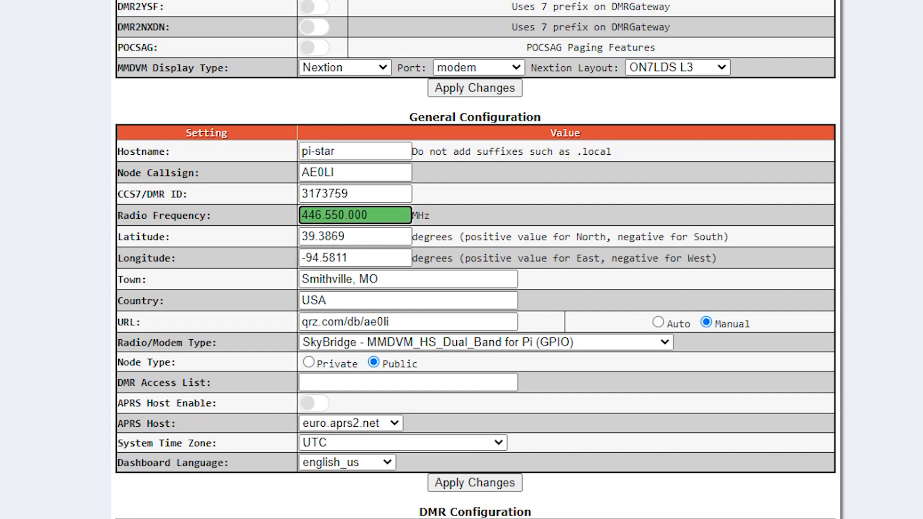
Step: Check the empty DMR Access List and scroll on toward DMR Configuration
scroll("down", 3)
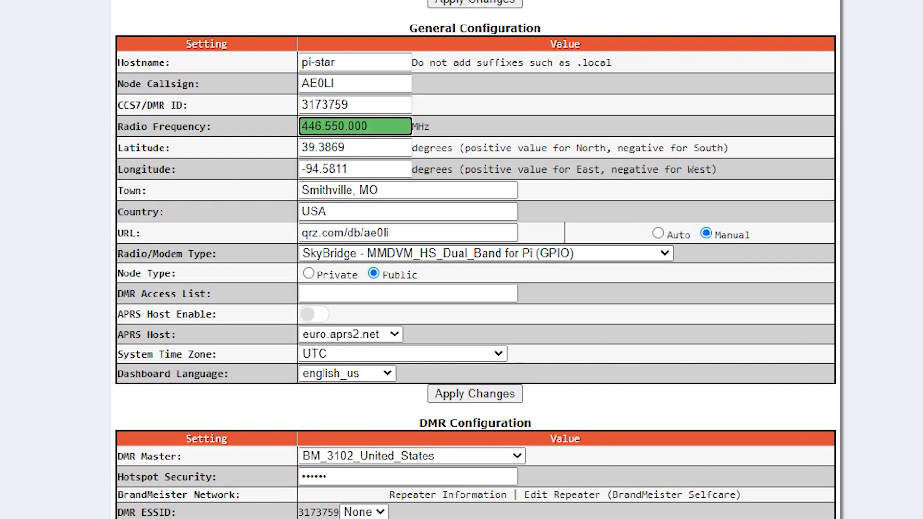
left_click(355, 126)
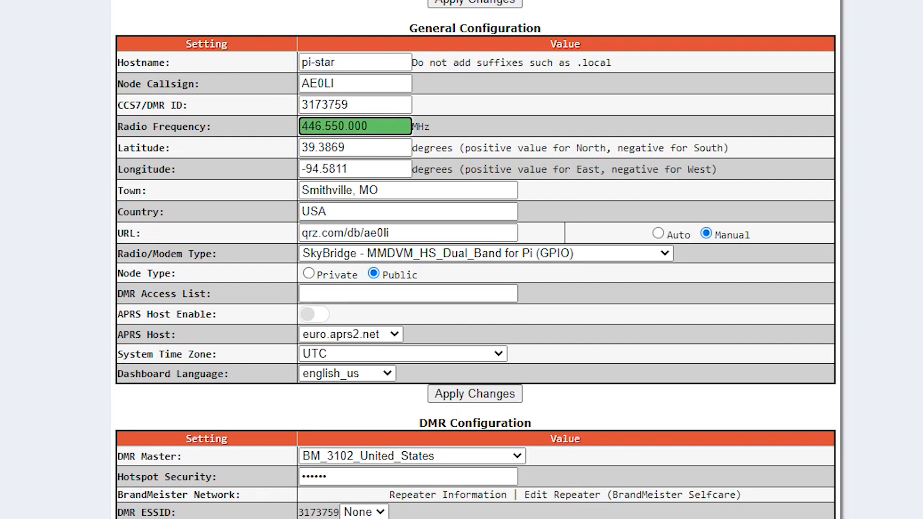
left_click(407, 294)
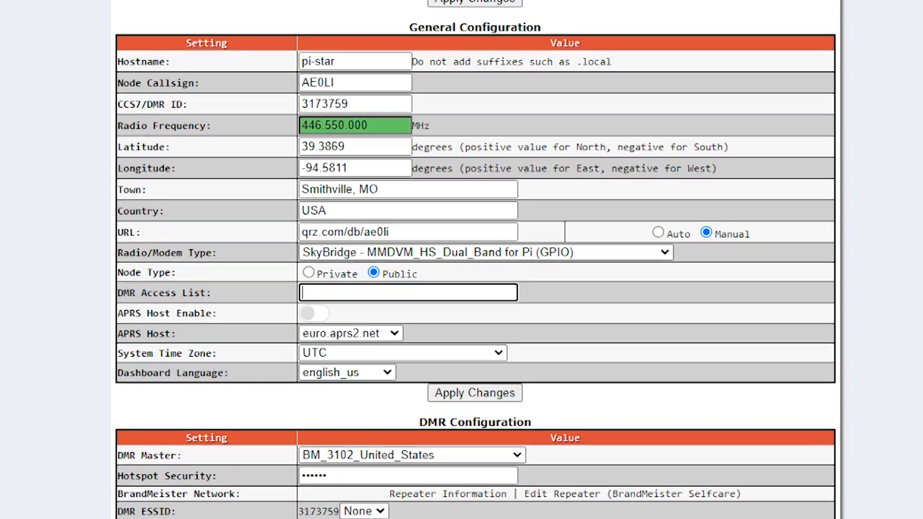
scroll("down", 3)
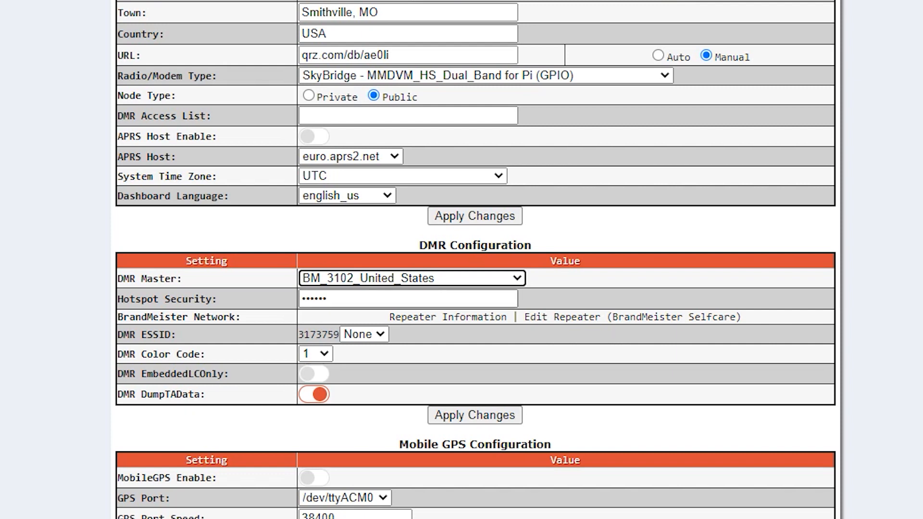
Step: Keep DMR Master on BM_3102_United_States and inspect the Hotspot Security password
left_click(410, 278)
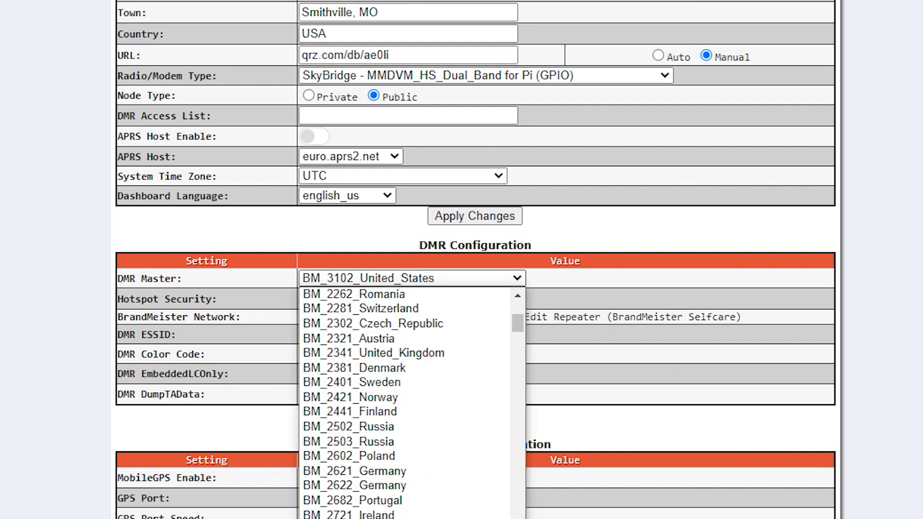
mouse_move(359, 309)
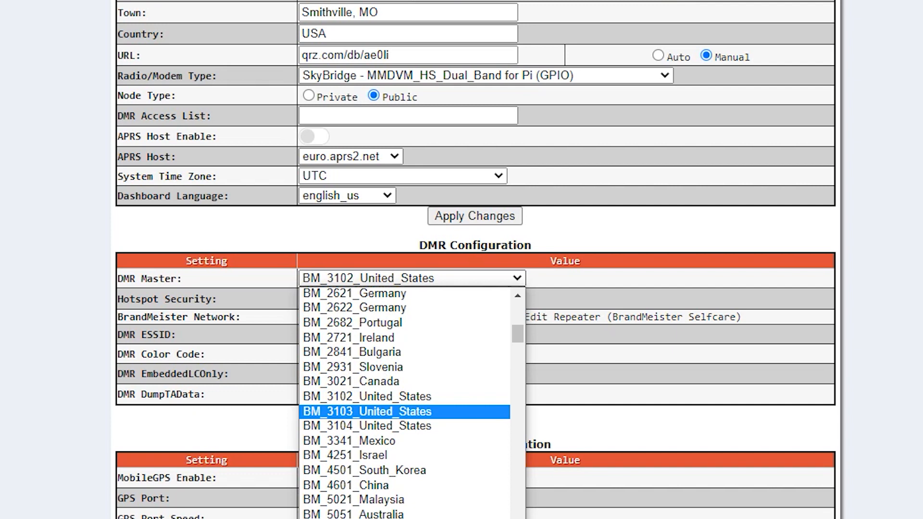
mouse_move(367, 396)
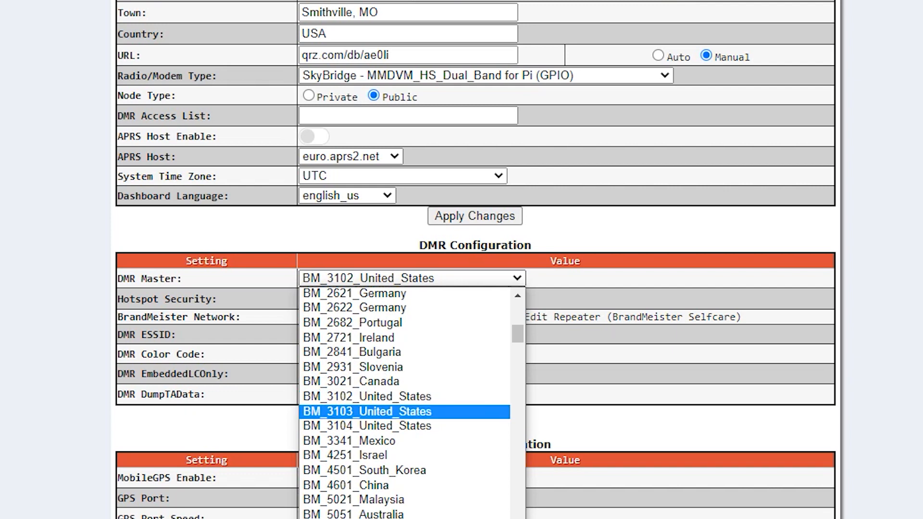
left_click(368, 395)
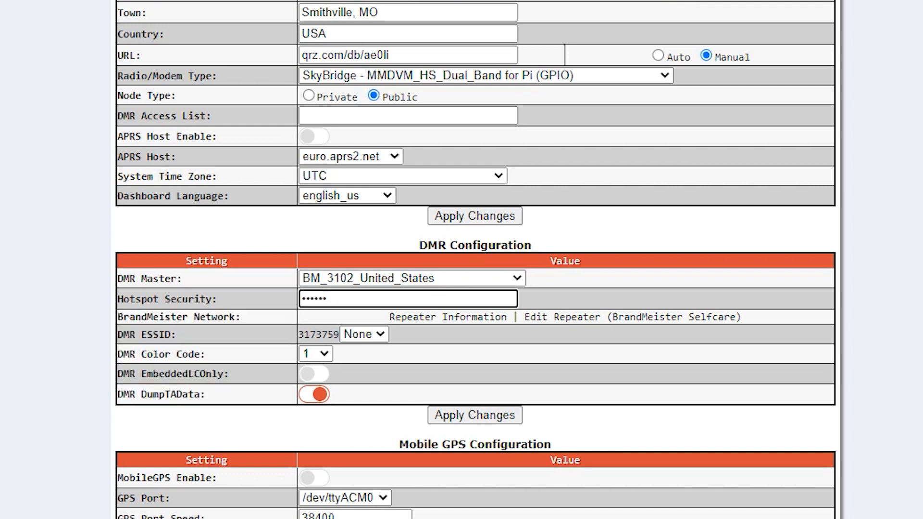
left_click(406, 299)
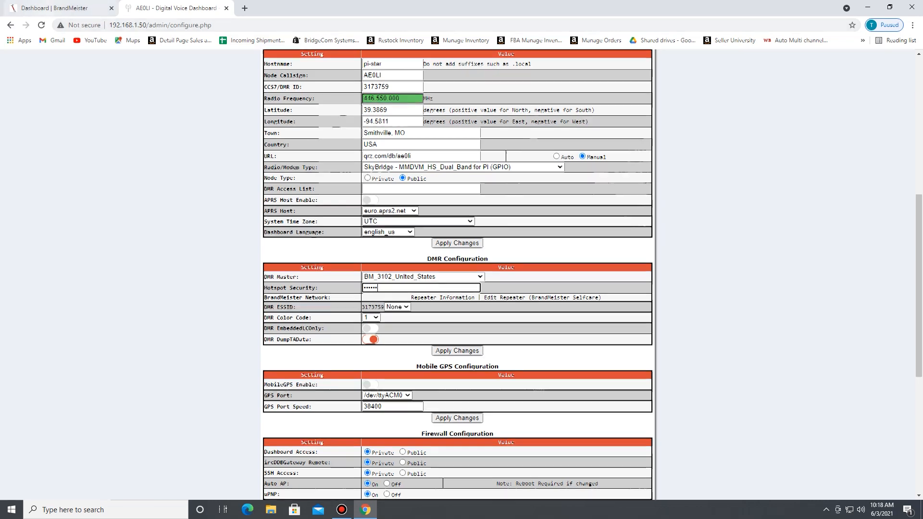
Step: Sign in to BrandMeister with the saved callsign and password
left_click(58, 8)
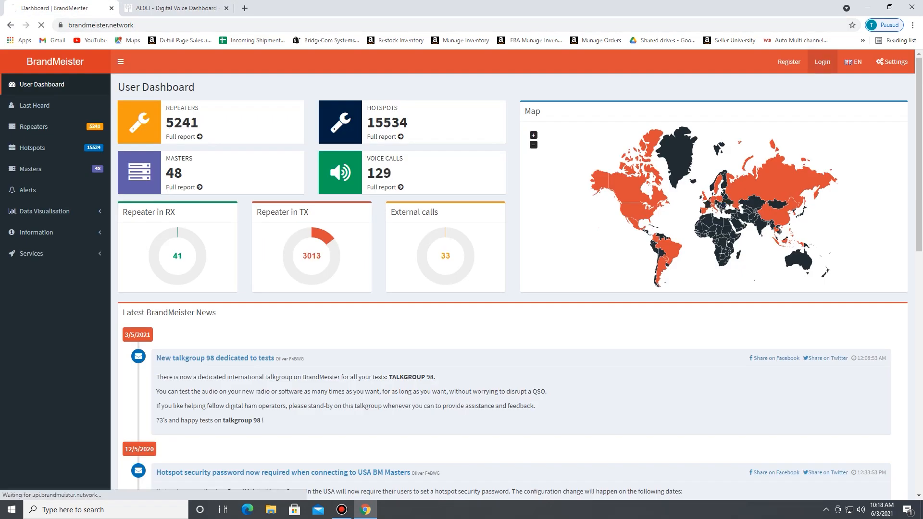
left_click(821, 61)
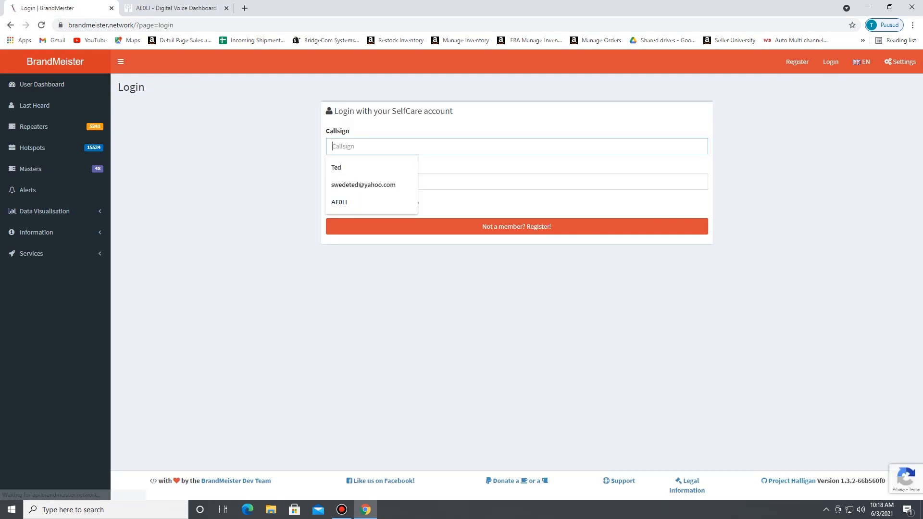
left_click(339, 201)
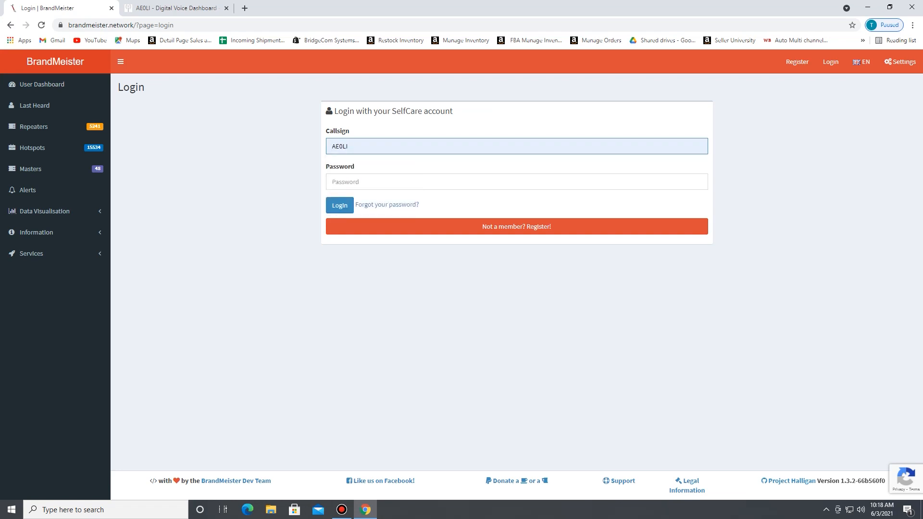
type("•••")
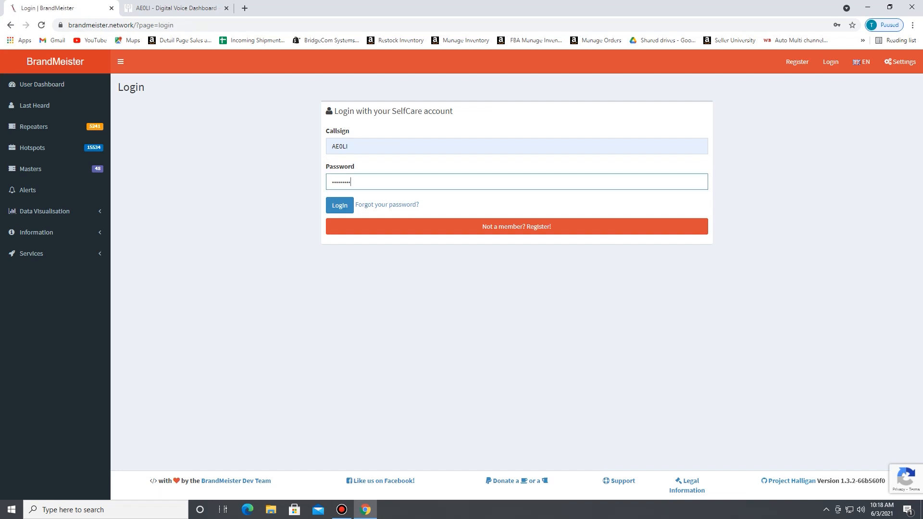
left_click(340, 205)
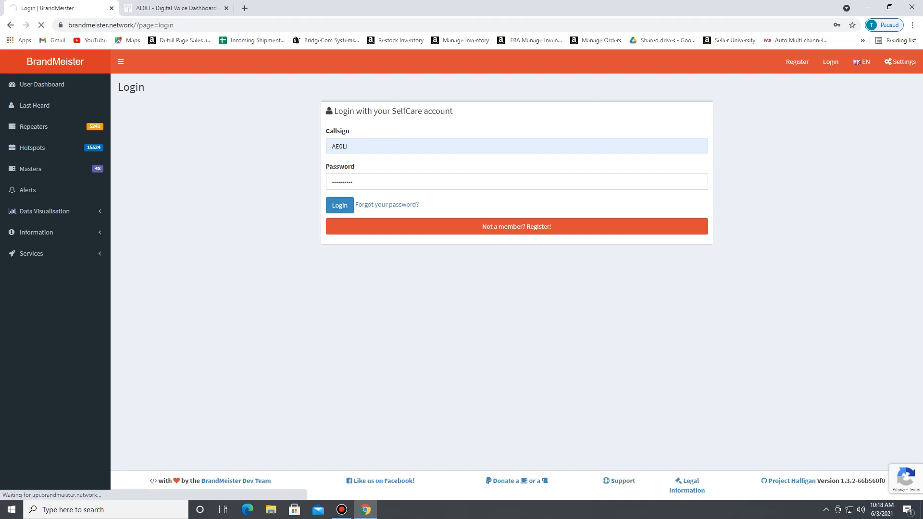
left_click(339, 205)
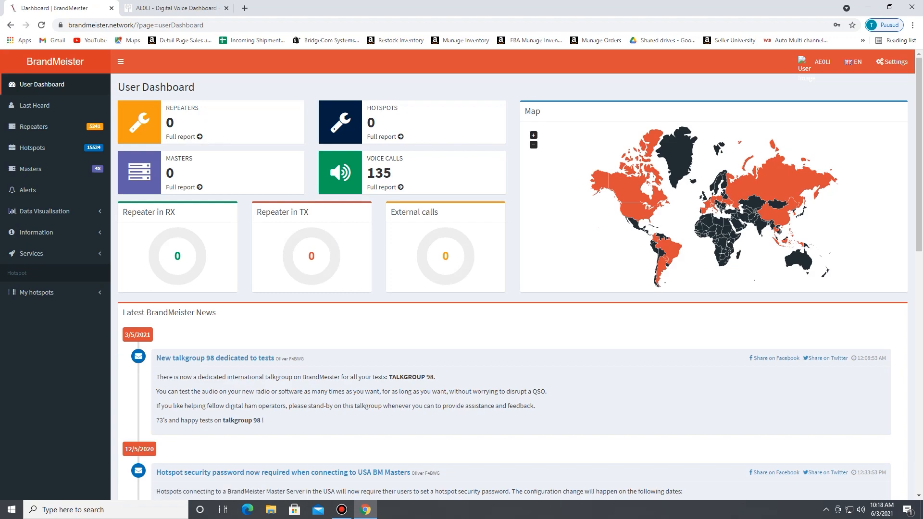
Step: Open SelfCare settings and select the Hotspot Security Password field
left_click(822, 61)
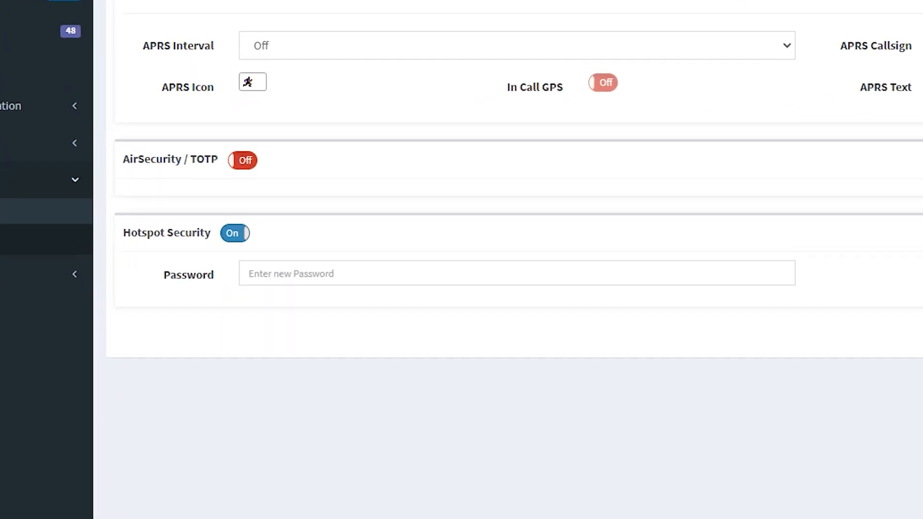
left_click(516, 273)
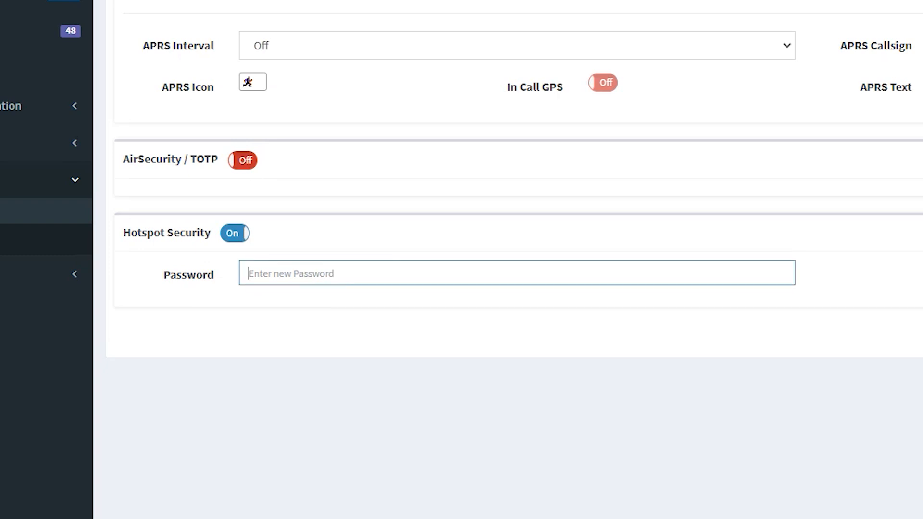
left_click(516, 273)
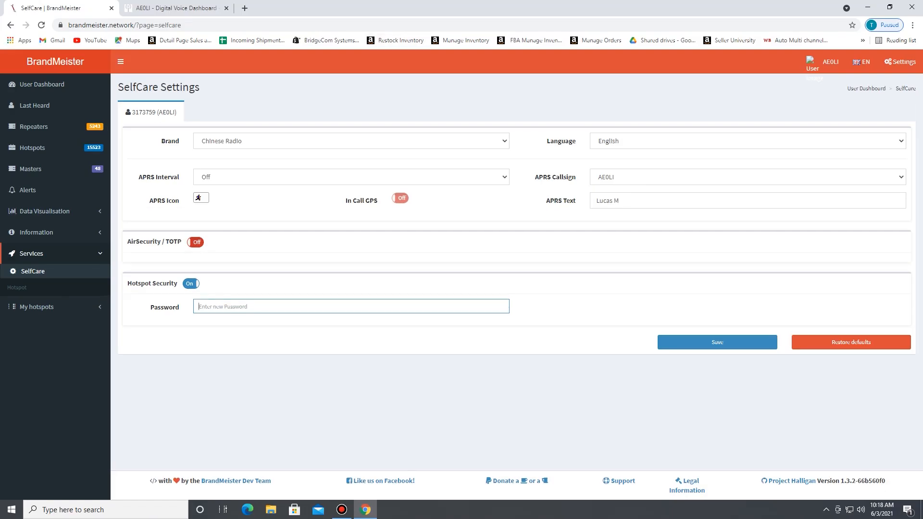
left_click(175, 8)
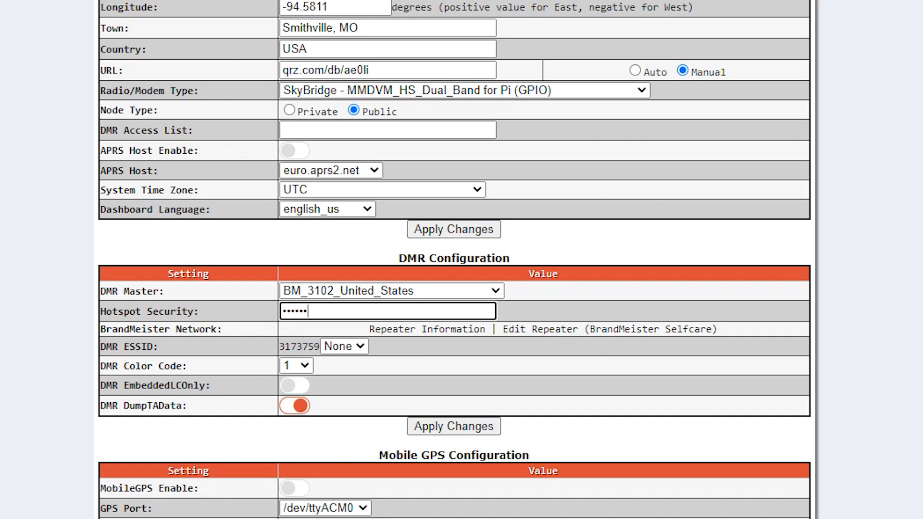
triple_click(388, 311)
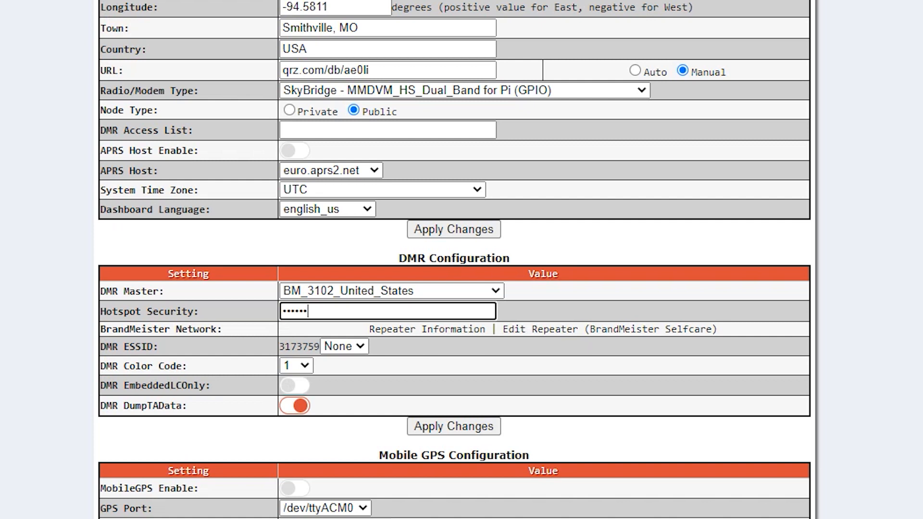
triple_click(388, 311)
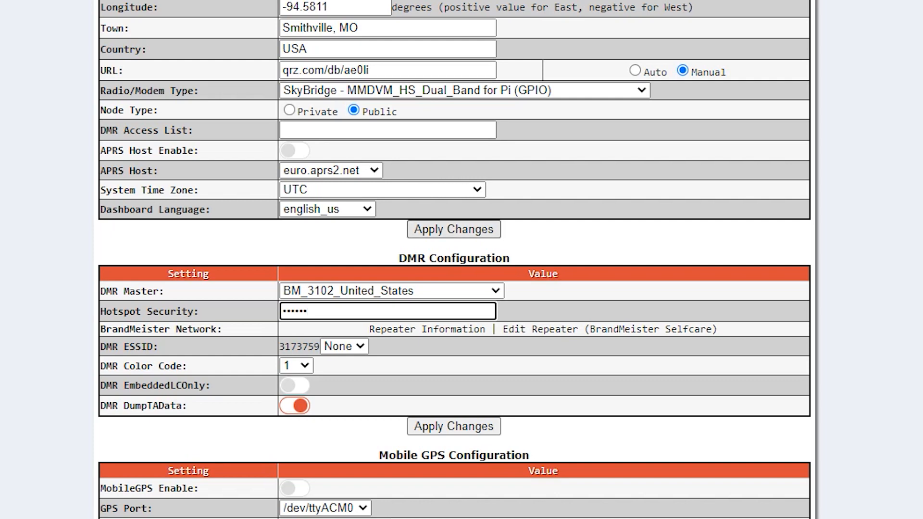
scroll("up", 3)
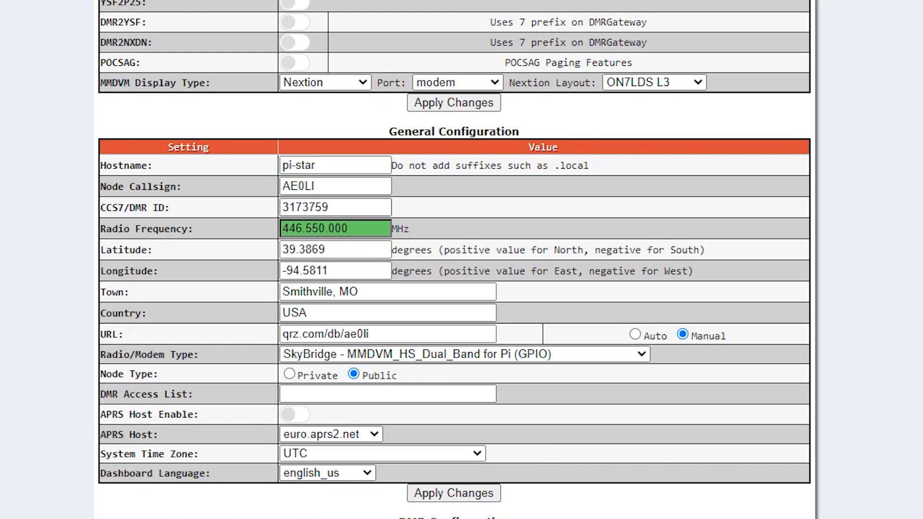
scroll("up", 3)
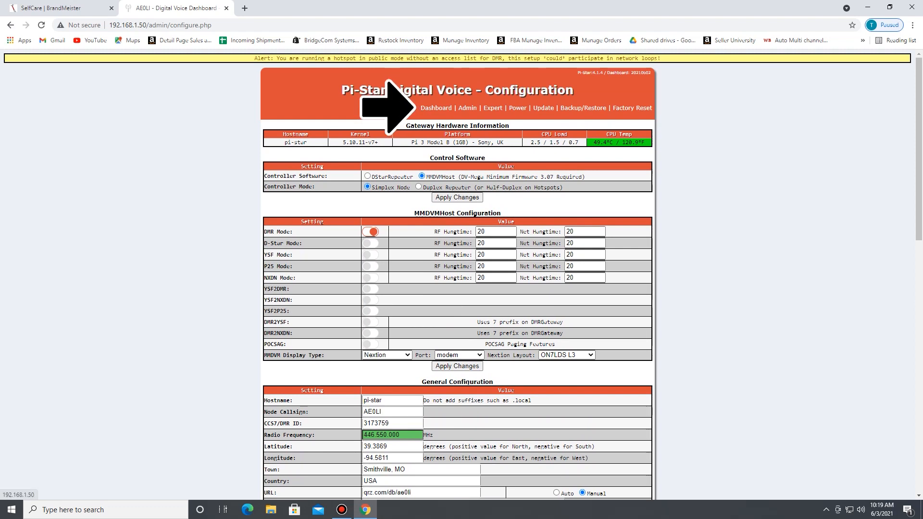
Step: Apply the Pi-Star configuration changes and dismiss Chrome's save-password prompt
left_click(435, 108)
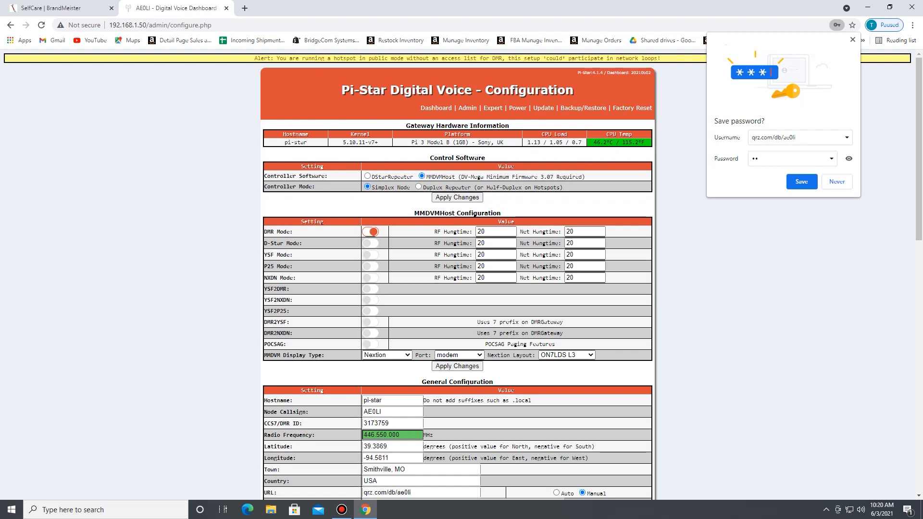
left_click(435, 108)
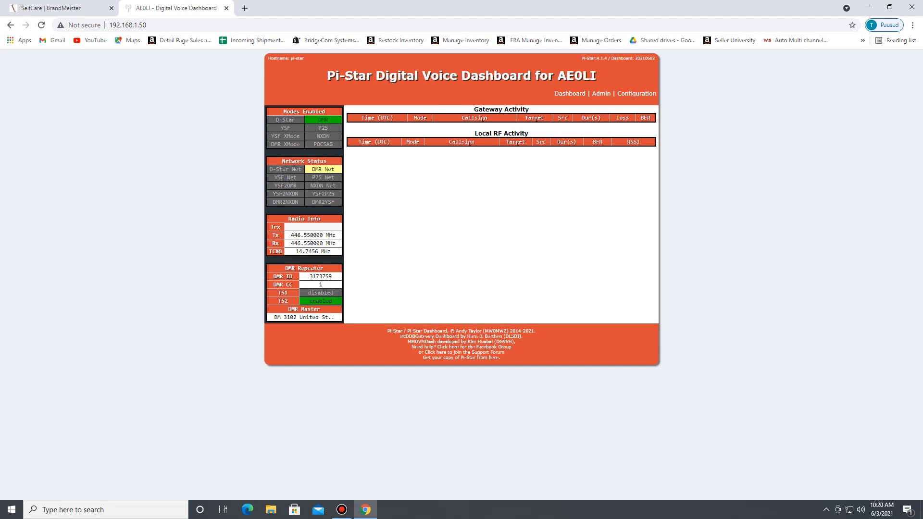
Step: Retype the Hotspot Security password, apply it, and confirm DMR Net is green on the dashboard
left_click(40, 25)
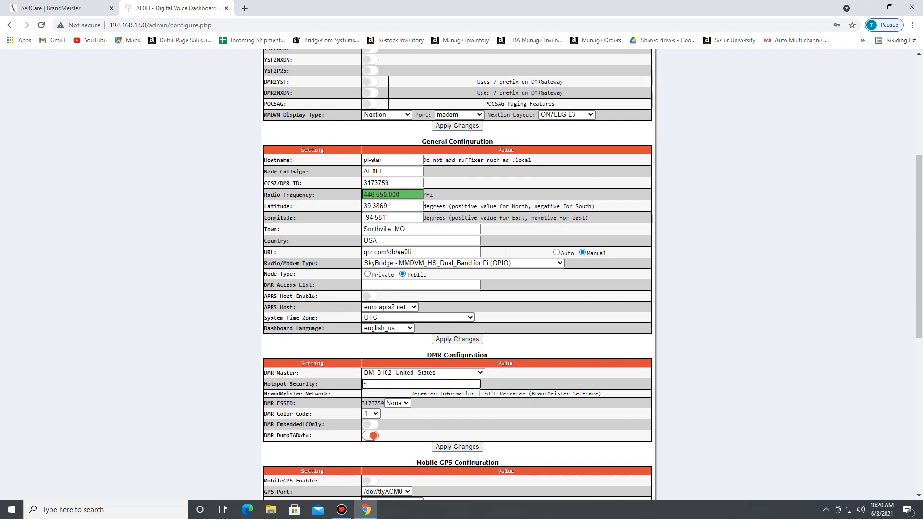
type("•••••")
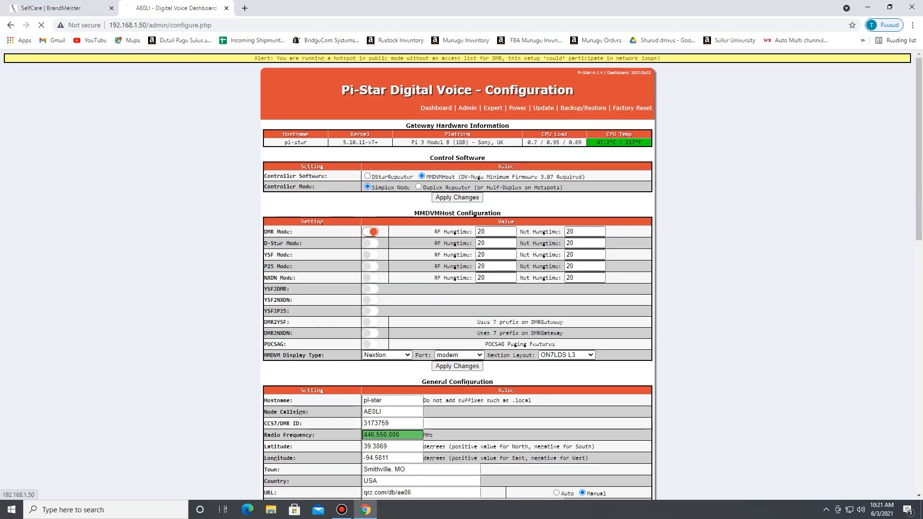
left_click(435, 108)
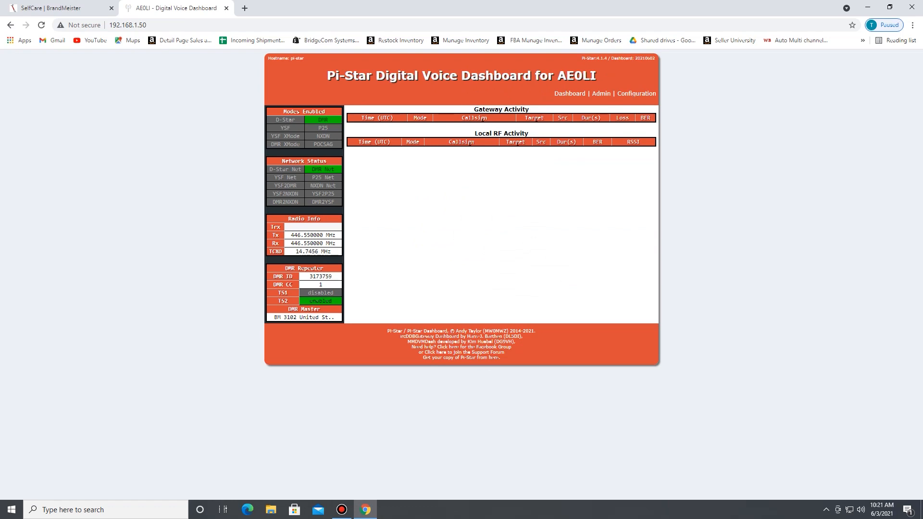